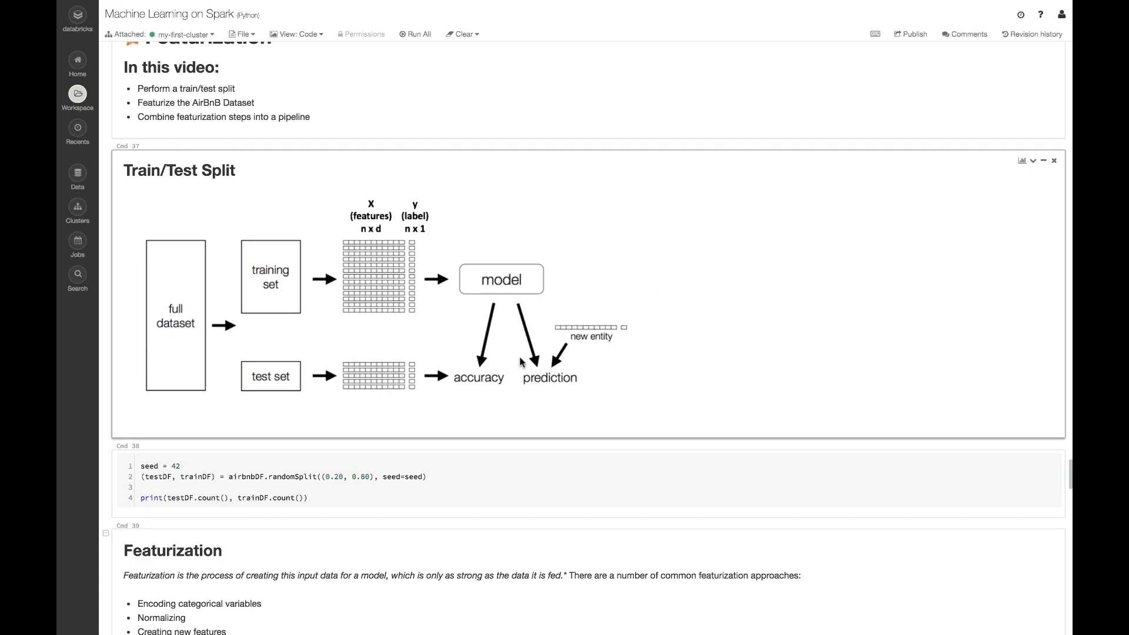
Run the randomSplit cell to get 950 test and 3809 training rows
click(307, 473)
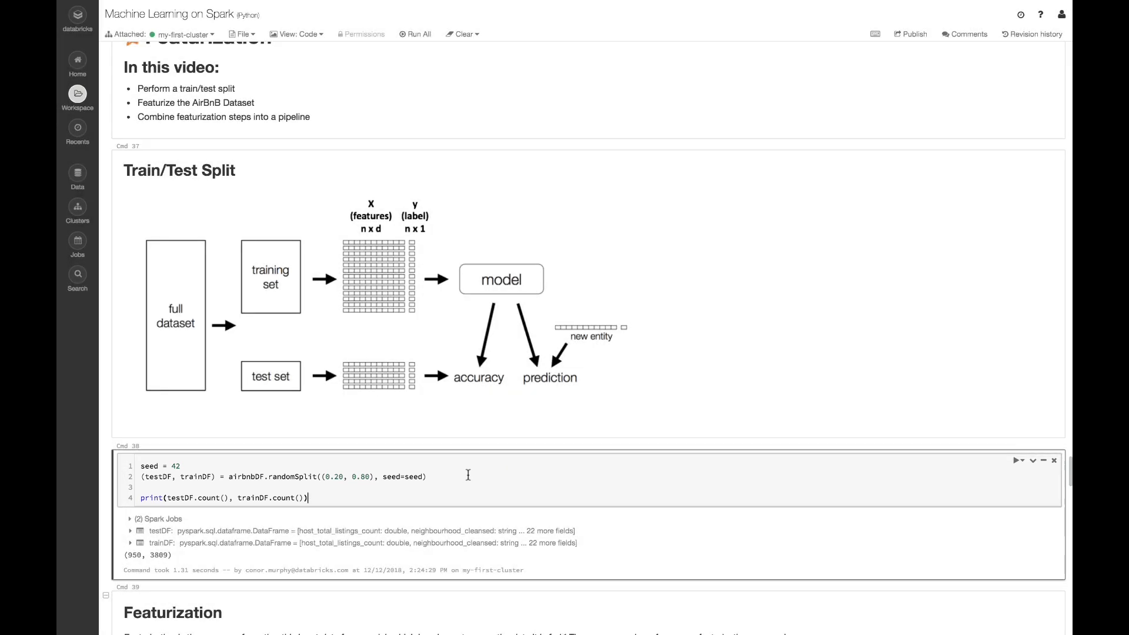
scroll(down, 3)
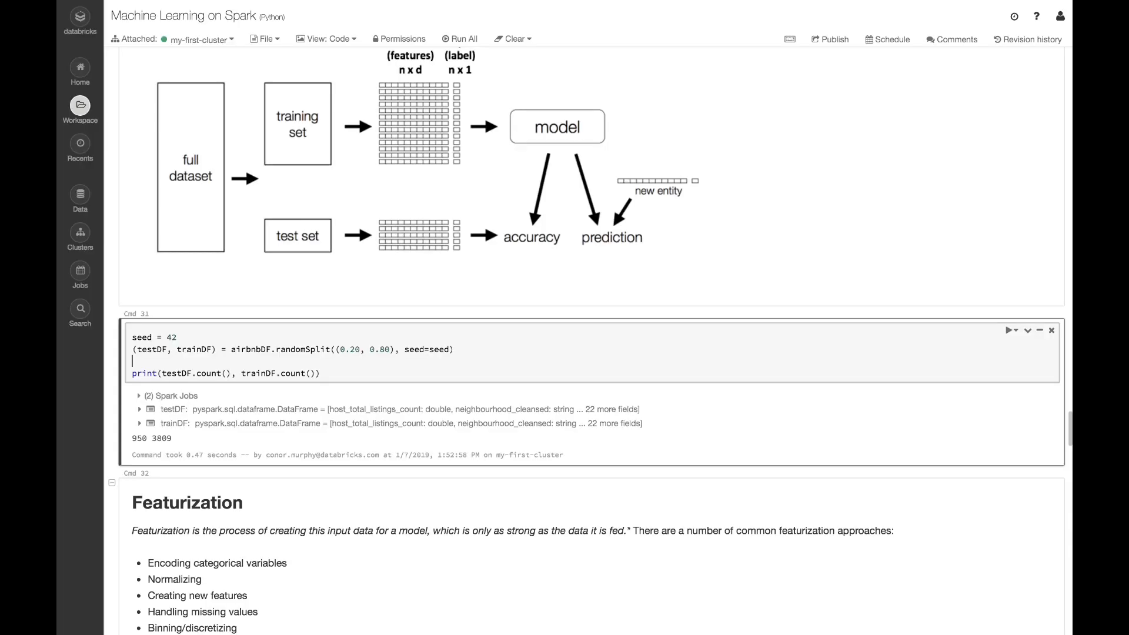
Scroll to the Featurization section's StringIndexer and OneHotEncoderEstimator cells and run them
scroll(down, 3)
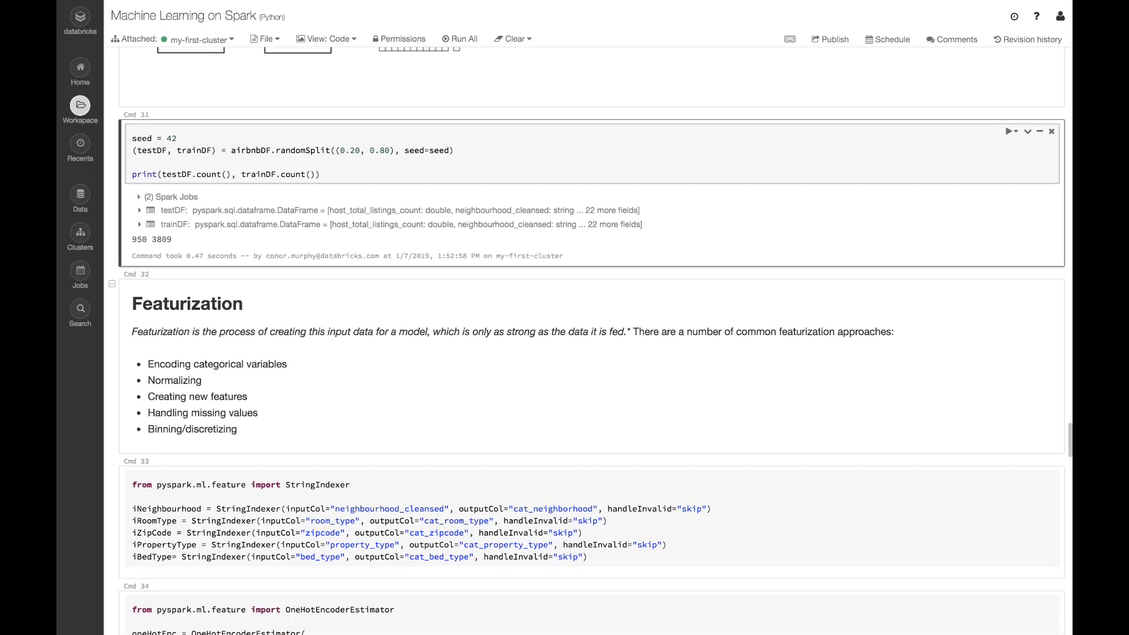
scroll(down, 3)
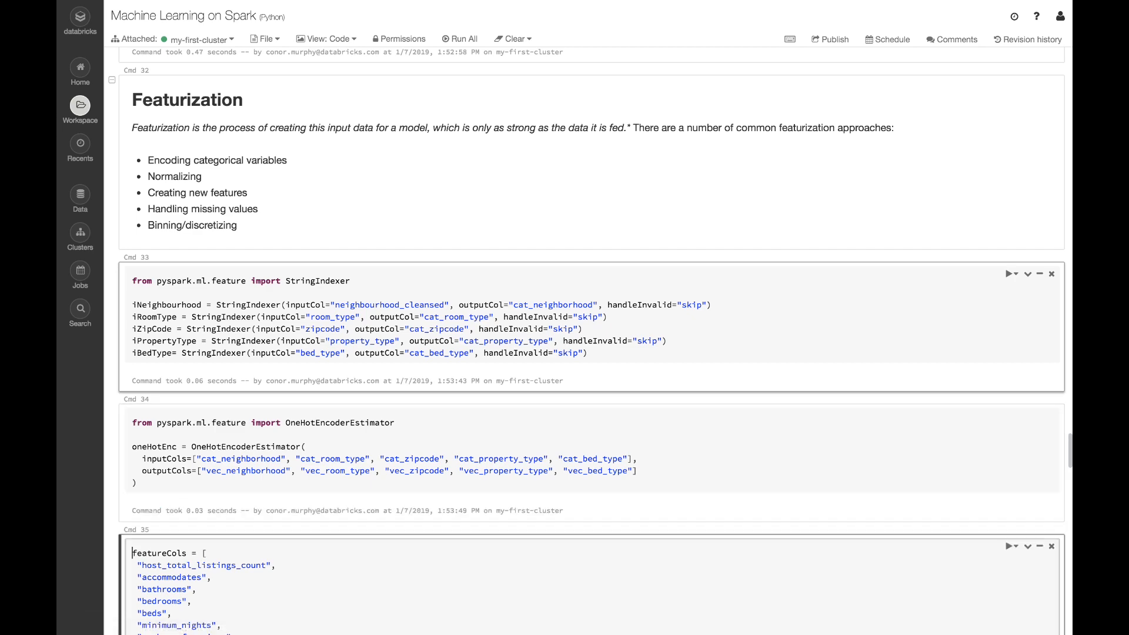
Scroll through and run the featureCols, VectorAssembler and Pipeline cells
scroll(down, 3)
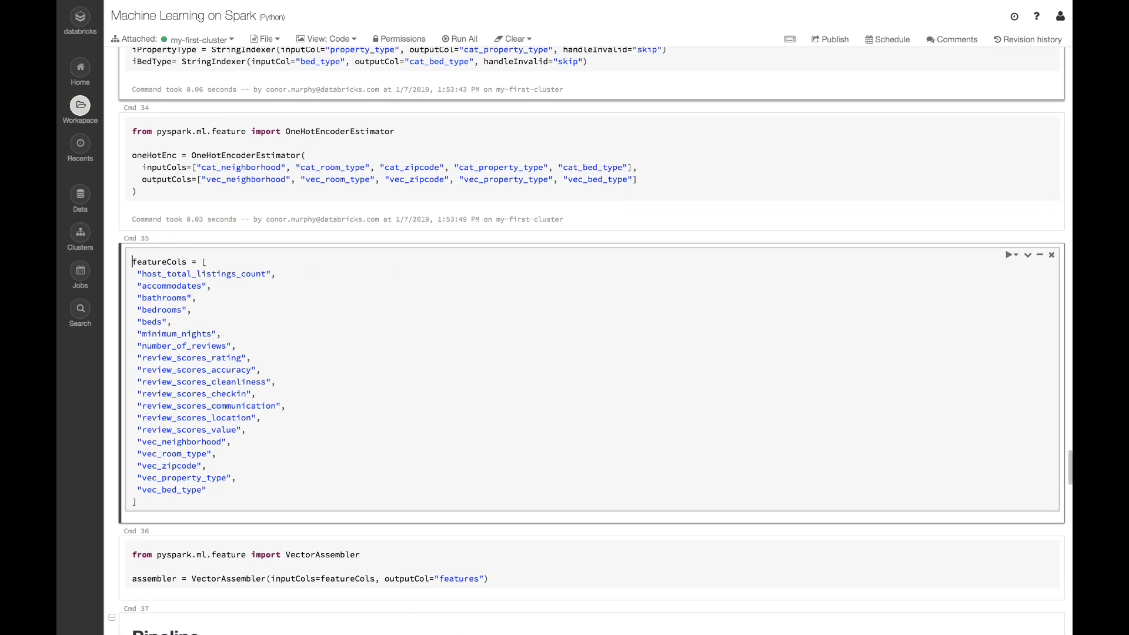
scroll(down, 3)
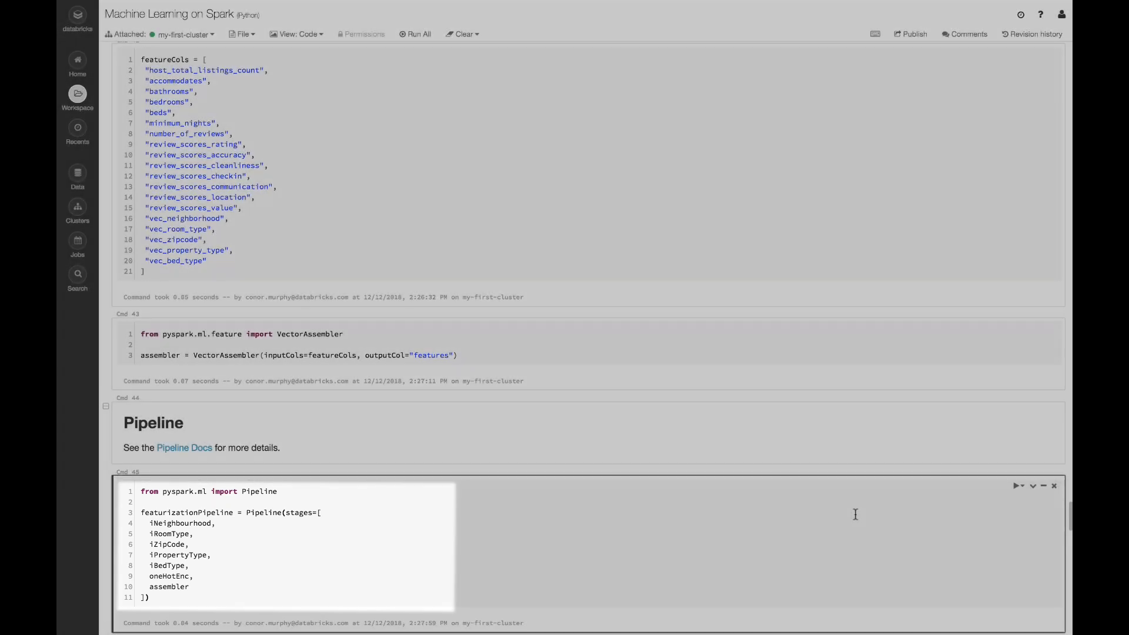
Run the display cell that fits and transforms the AirBnB data with the pipeline
scroll(down, 3)
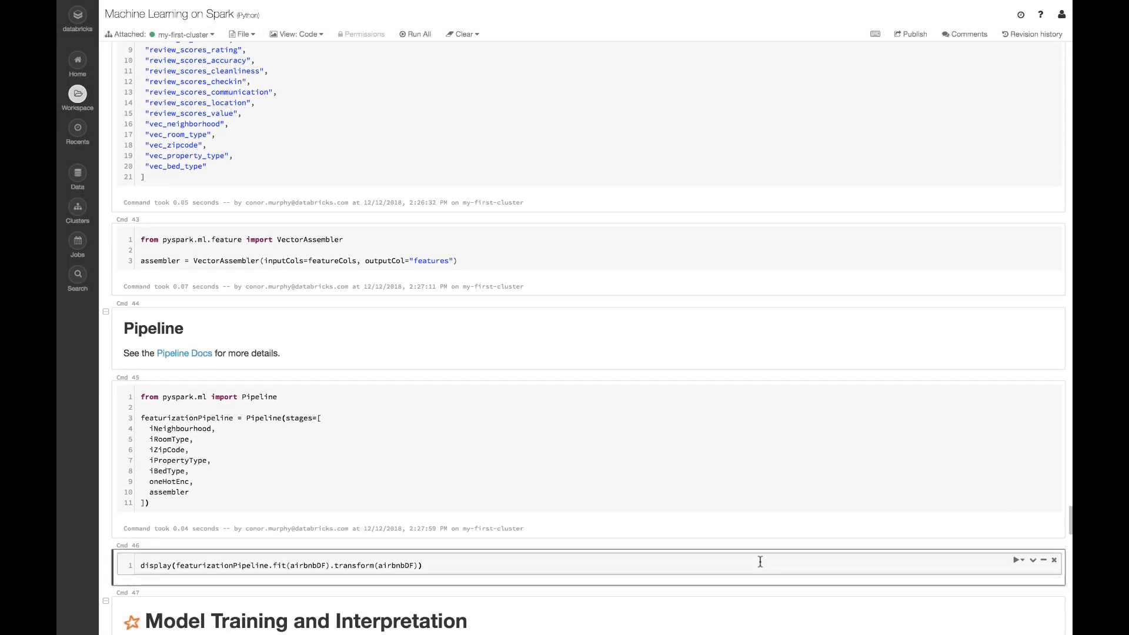
click(1017, 560)
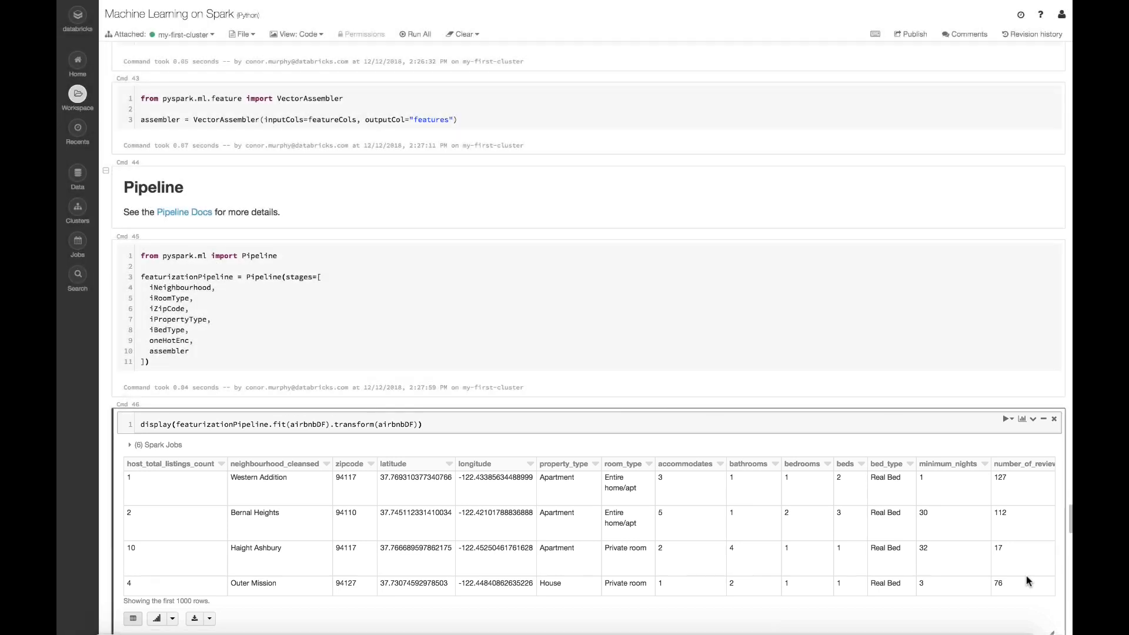
Scroll the results table right to reveal the indexed, vector and features columns
scroll(right, 3)
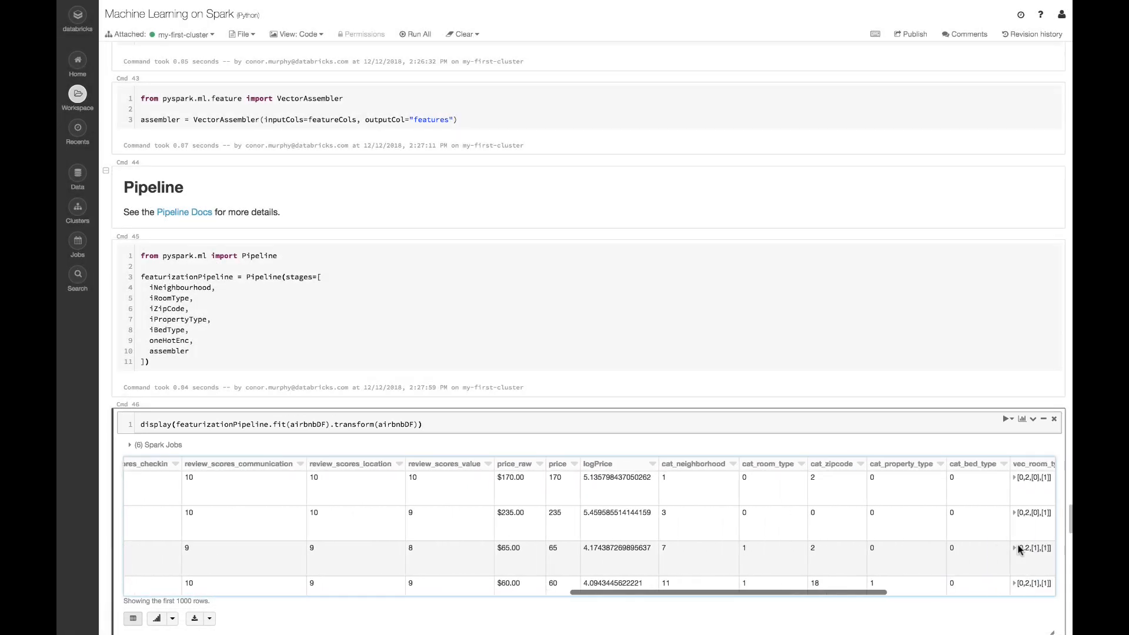
scroll(right, 3)
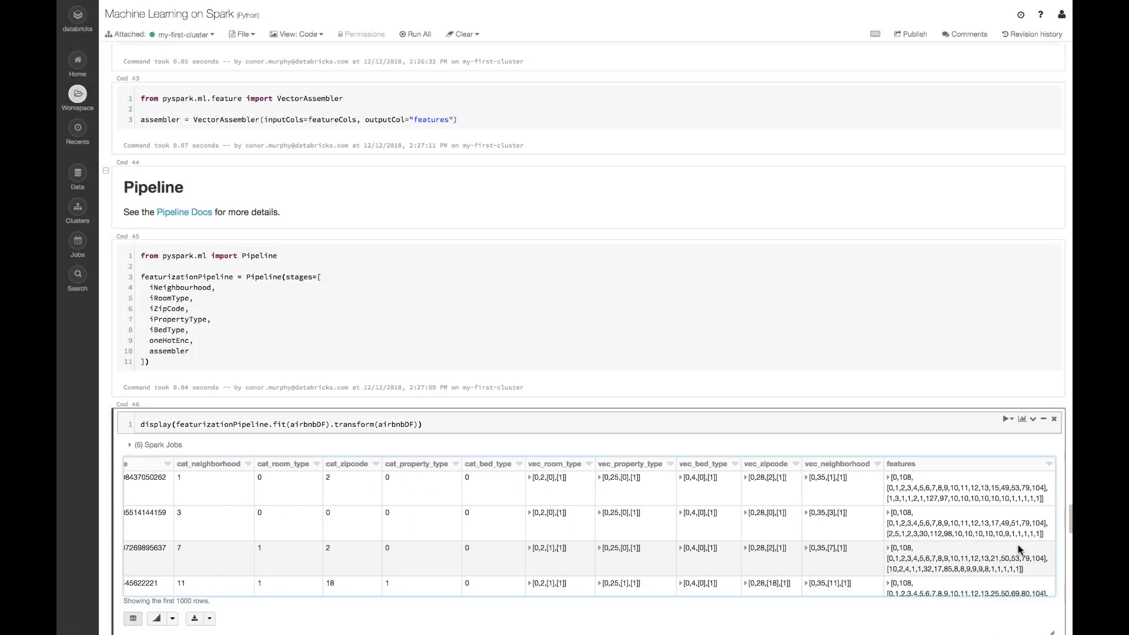